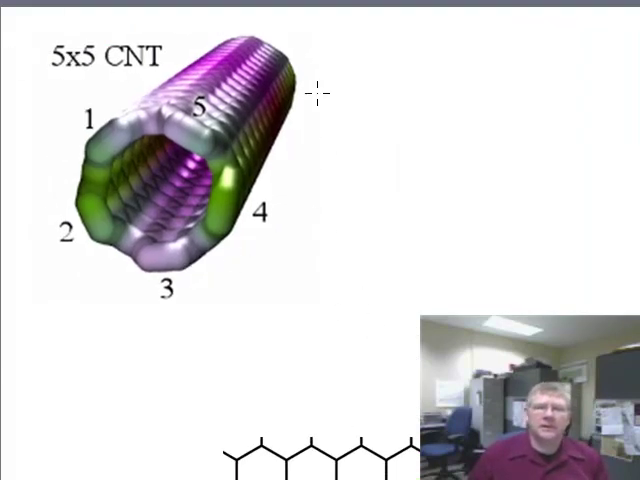
{"action": "mouse_move", "coordinate": [315, 155]}
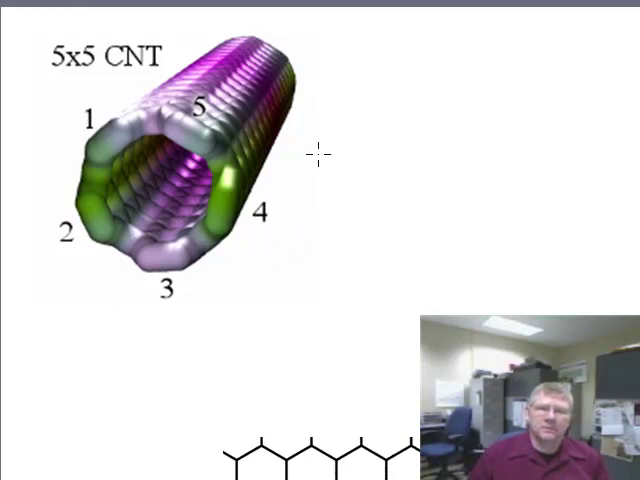
{"action": "mouse_move", "coordinate": [45, 88]}
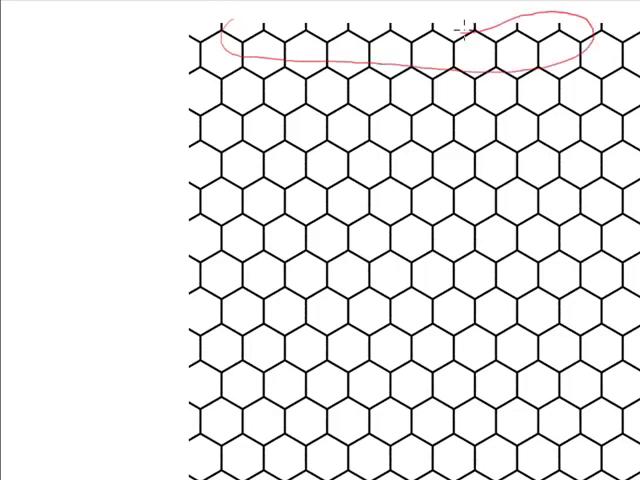
{"action": "mouse_move", "coordinate": [163, 92]}
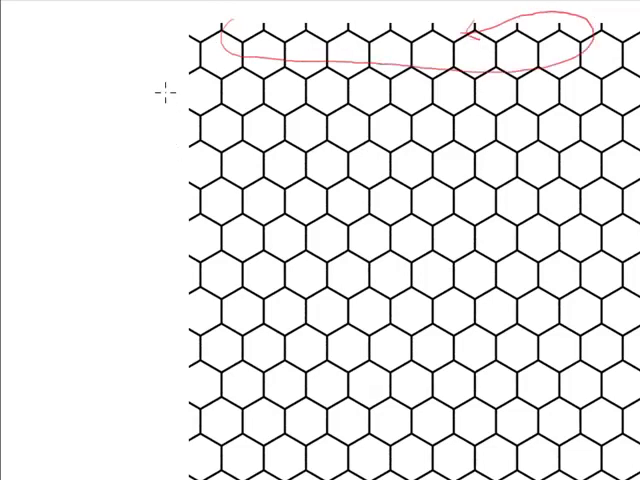
- Draw a red loop around the top row of hexagons in the graphite grid
{"action": "left_click_drag", "start_coordinate": [160, 85], "coordinate": [138, 420]}
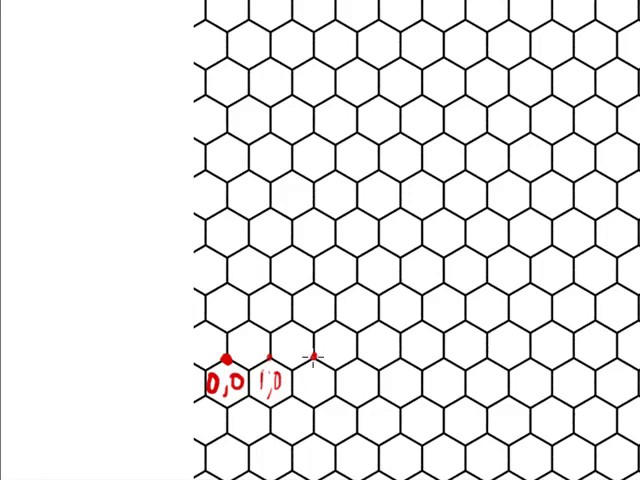
- Label the bottom-row red lattice dots with coordinates 1,0 and 2,0
{"action": "type", "text": "1,0"}
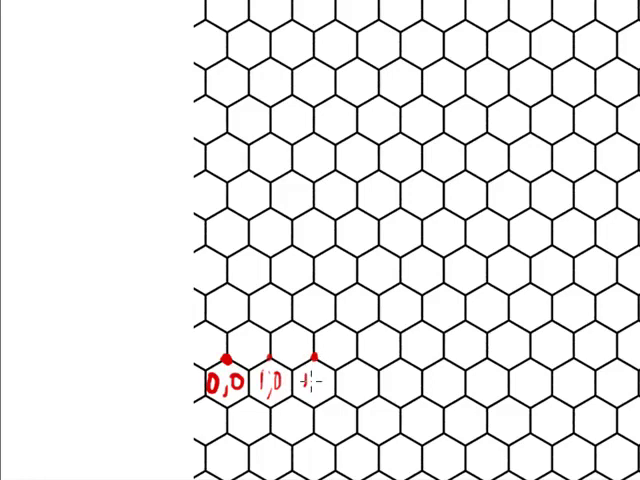
{"action": "type", "text": "2,0"}
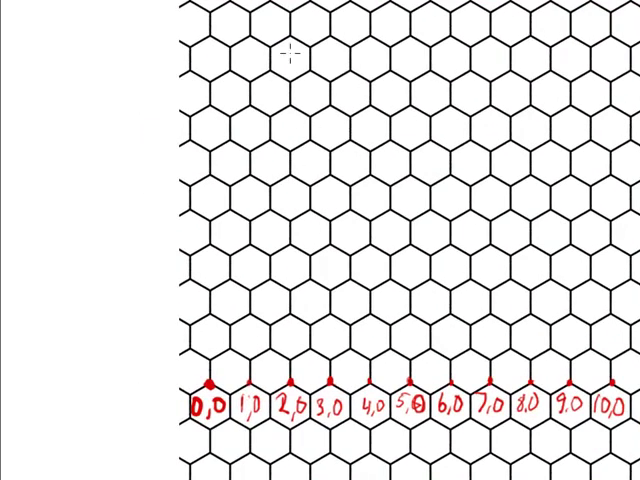
{"action": "mouse_move", "coordinate": [235, 371]}
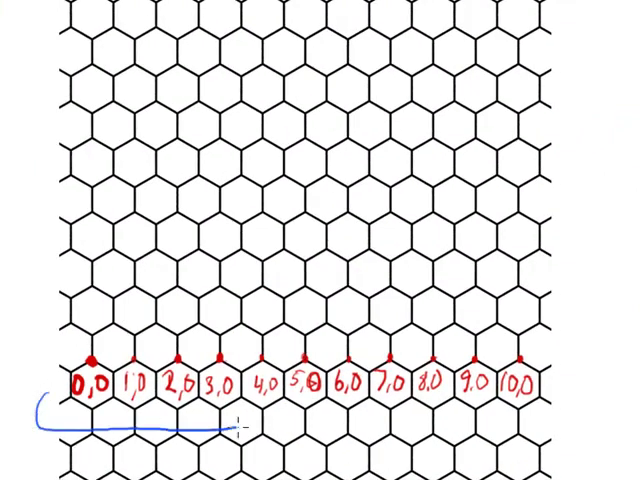
- Underline the red 0,0–10,0 coordinate row with a blue line
{"action": "left_click_drag", "start_coordinate": [230, 420], "coordinate": [575, 410]}
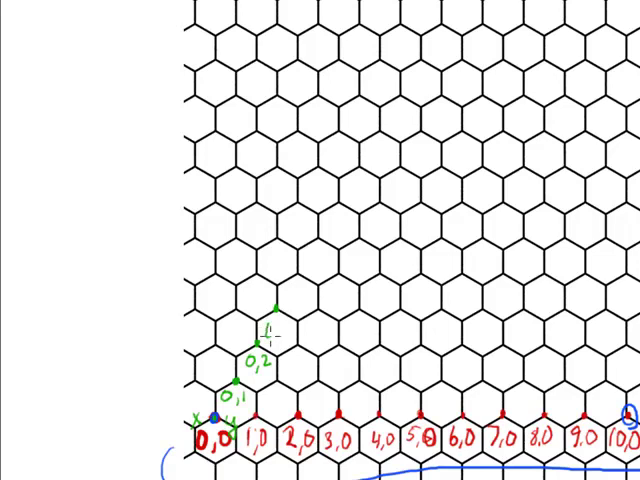
- Write green lattice coordinates 0,3, 2,2 and 2,3 beside their dots
{"action": "type", "text": "0,3"}
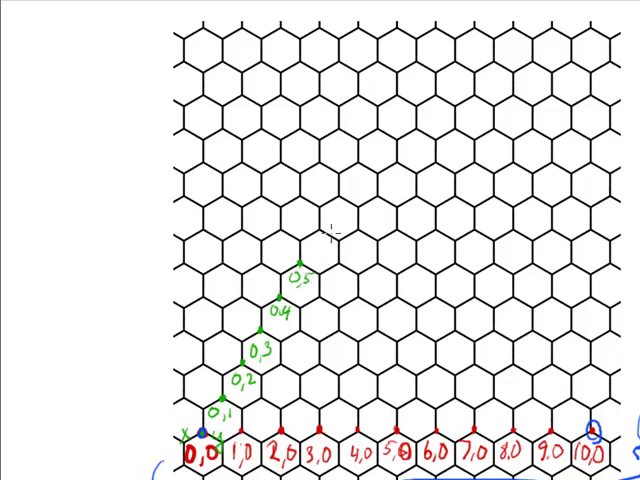
{"action": "mouse_move", "coordinate": [332, 231]}
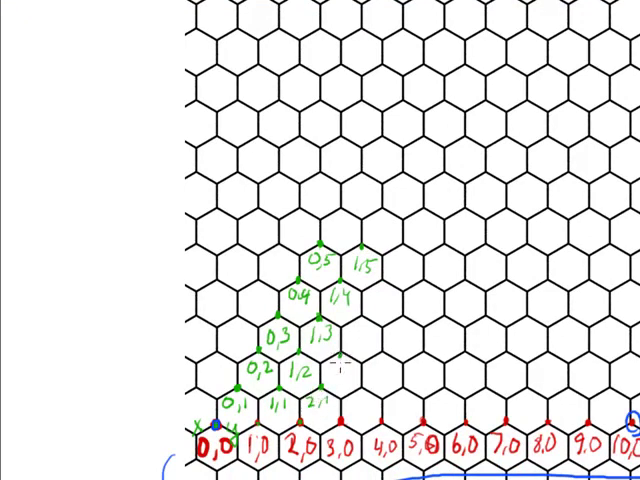
{"action": "type", "text": "2,2"}
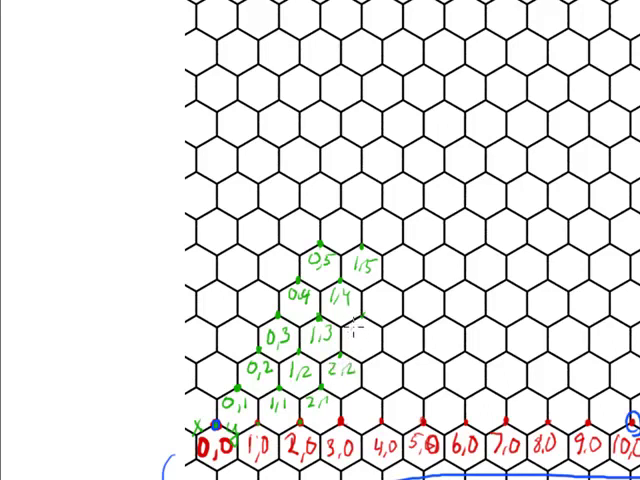
{"action": "type", "text": "2,3"}
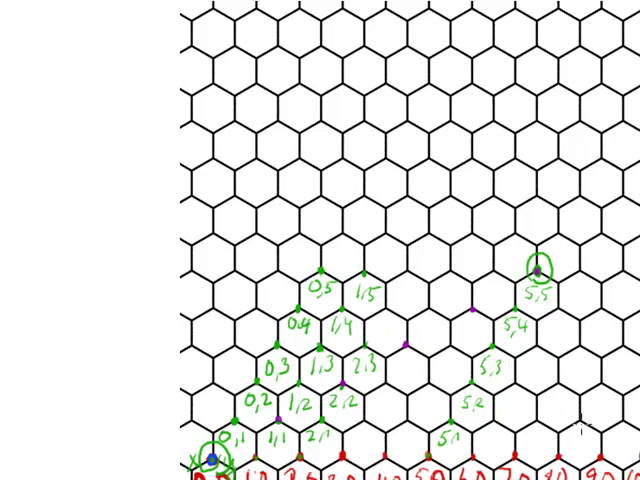
{"action": "mouse_move", "coordinate": [578, 432]}
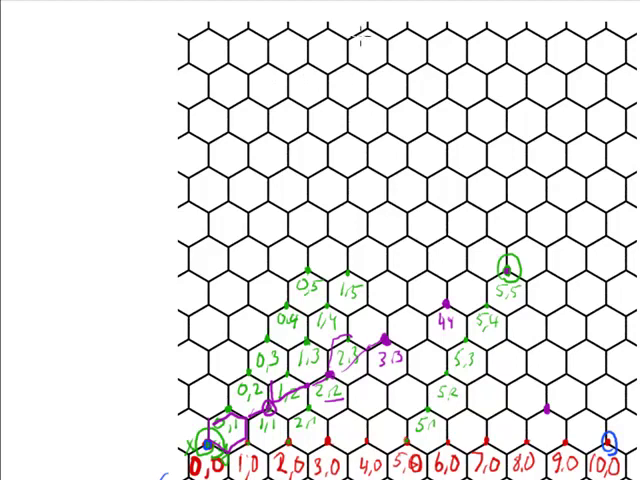
{"action": "mouse_move", "coordinate": [182, 92]}
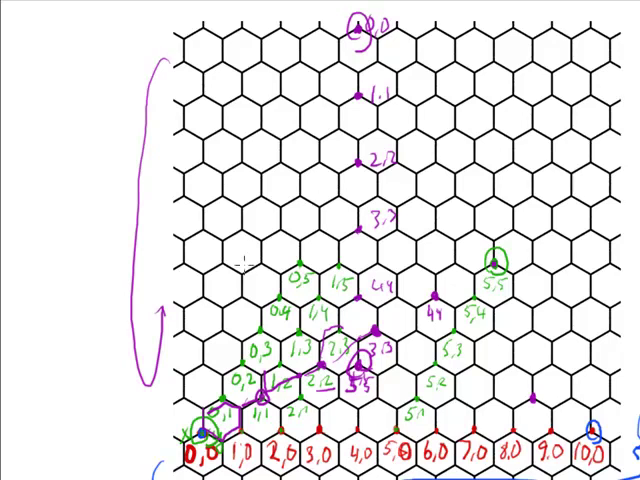
{"action": "mouse_move", "coordinate": [75, 110]}
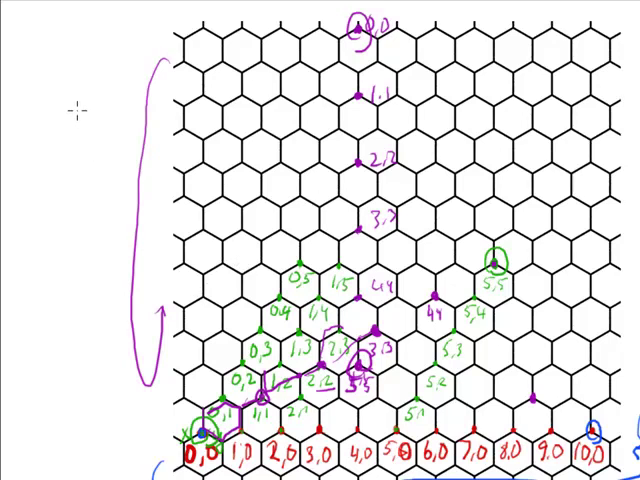
- Begin the purple left-margin note with the word 'Trans-'
{"action": "type", "text": "Trans-"}
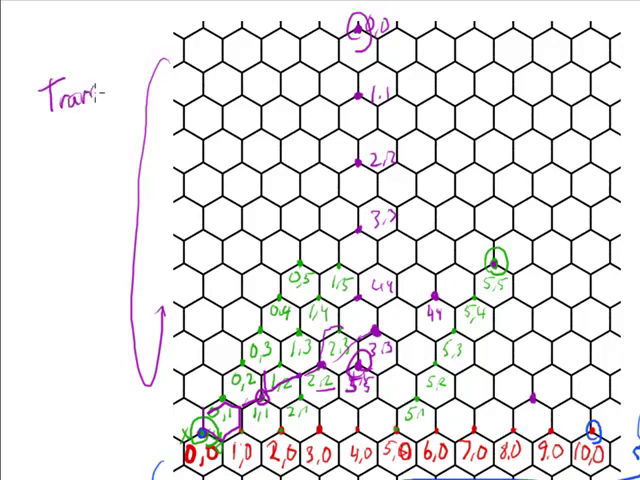